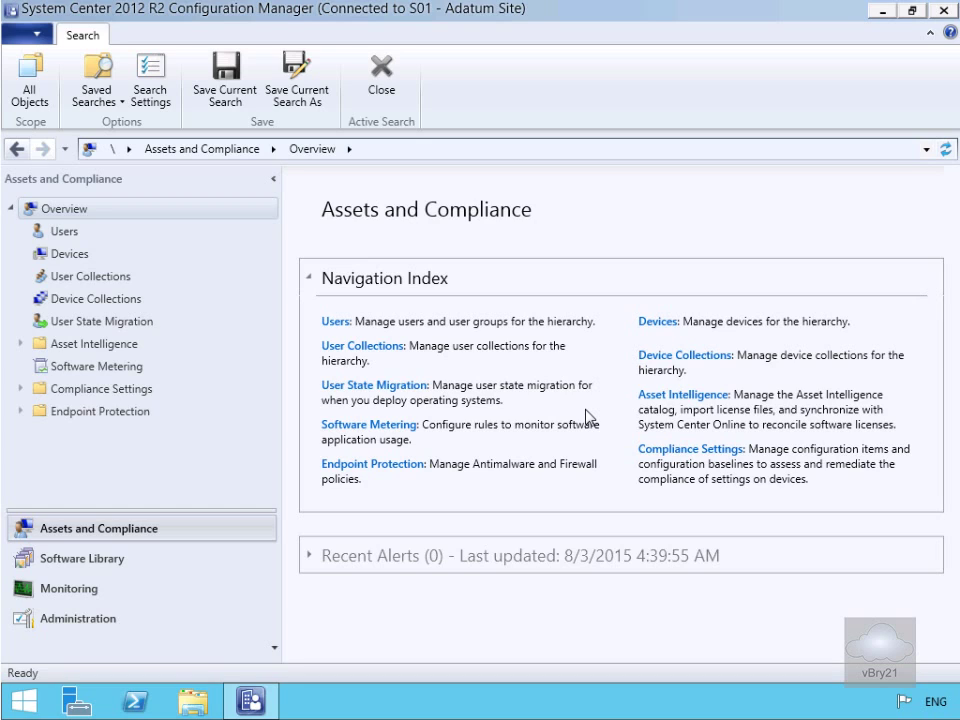
{"action": "mouse_move", "coordinate": [467, 395]}
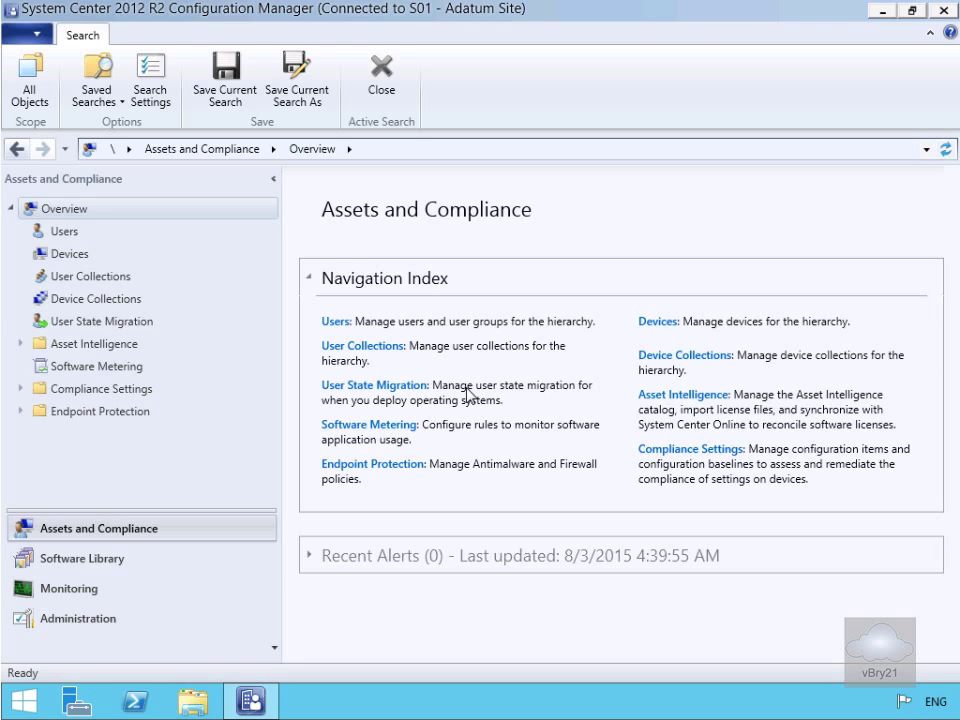
{"action": "mouse_move", "coordinate": [77, 618]}
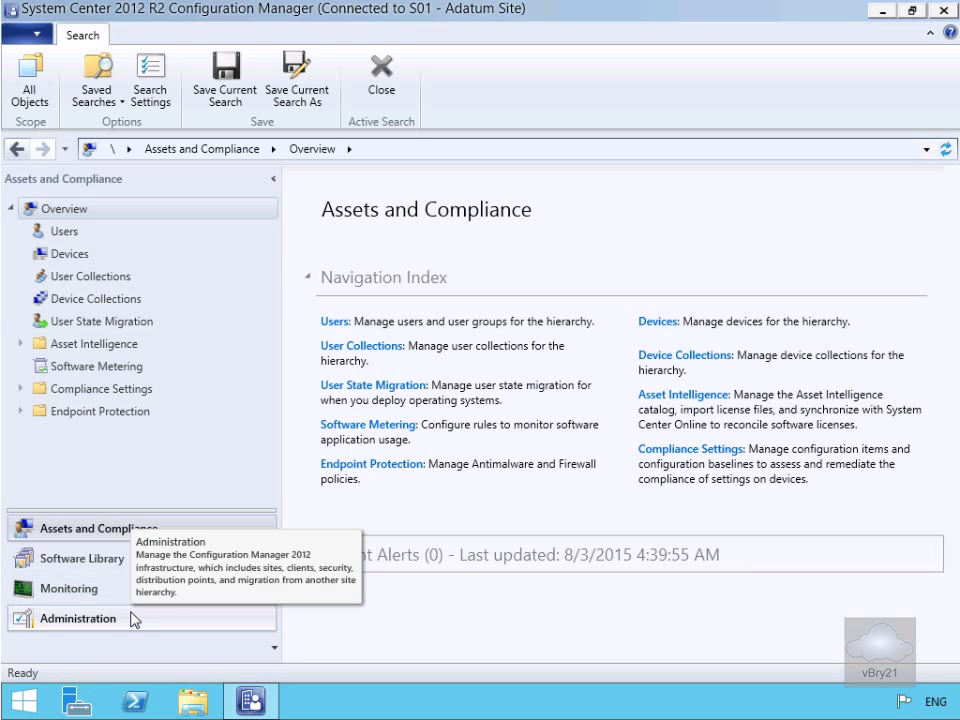
Step: In Administration, select the S01 - Adatum Site in the Sites list
{"action": "left_click", "coordinate": [78, 618]}
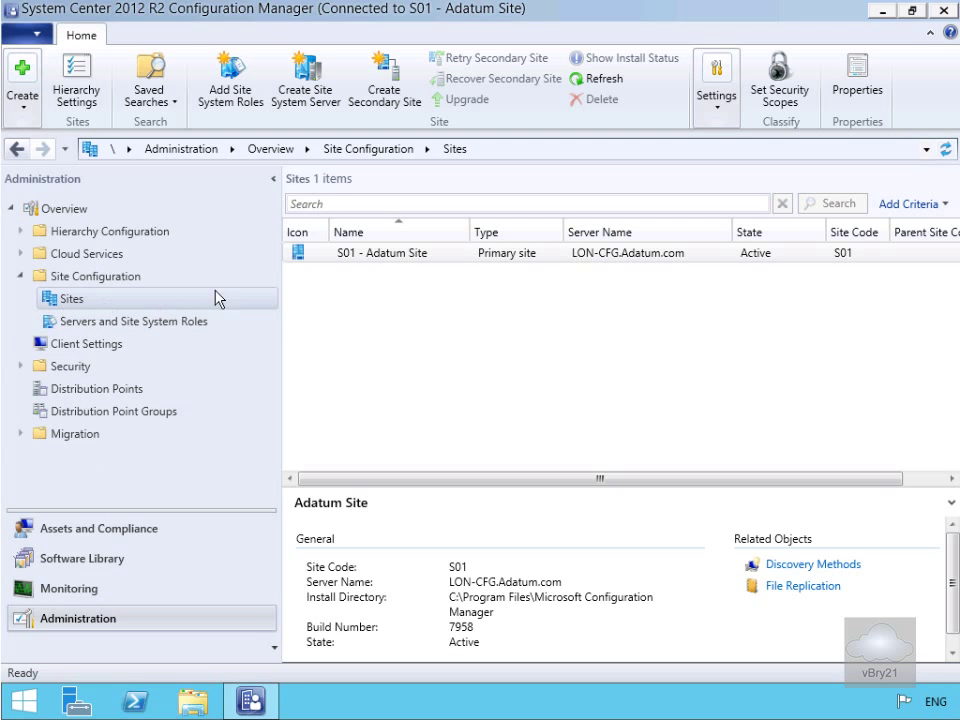
{"action": "left_click", "coordinate": [380, 252]}
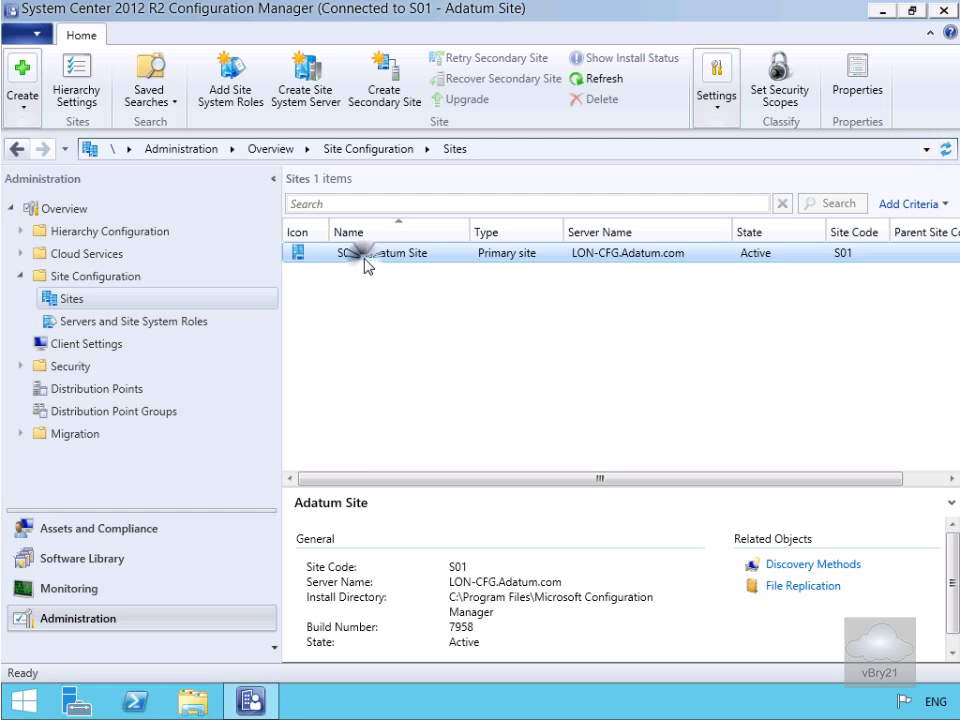
Step: Open Status Summarizers for S01 and select Component Status Summarizer
{"action": "right_click", "coordinate": [365, 252]}
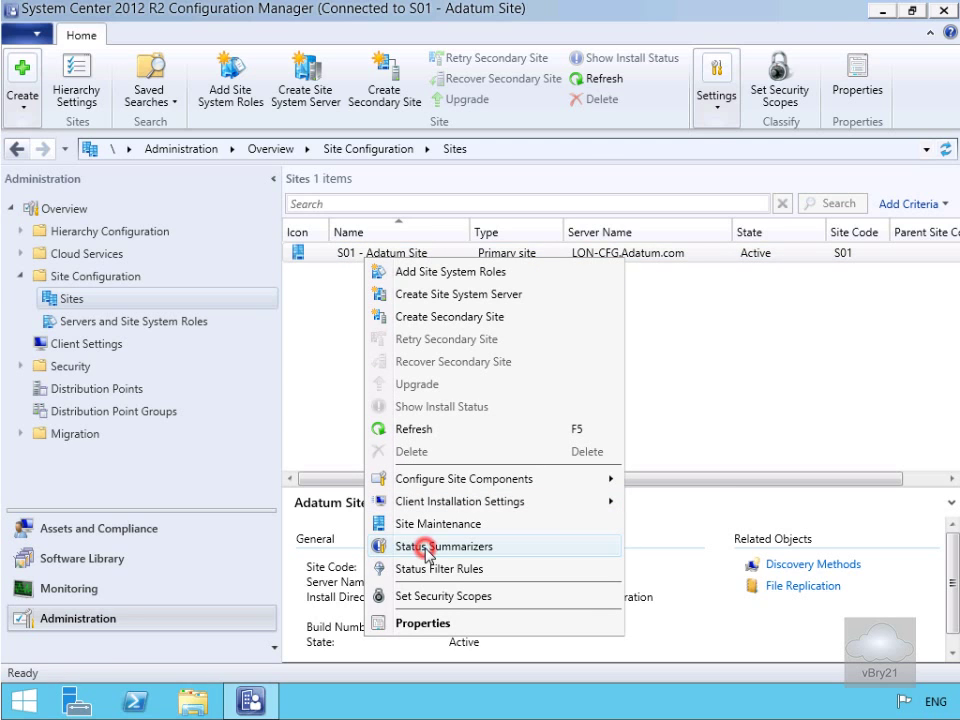
{"action": "left_click", "coordinate": [445, 546]}
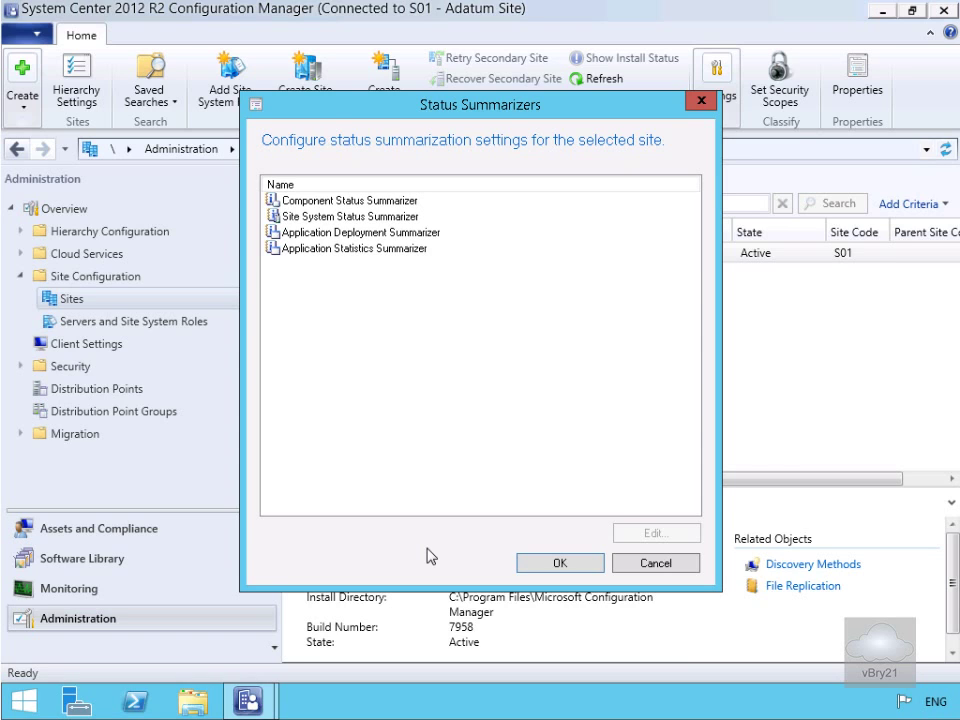
{"action": "mouse_move", "coordinate": [369, 334]}
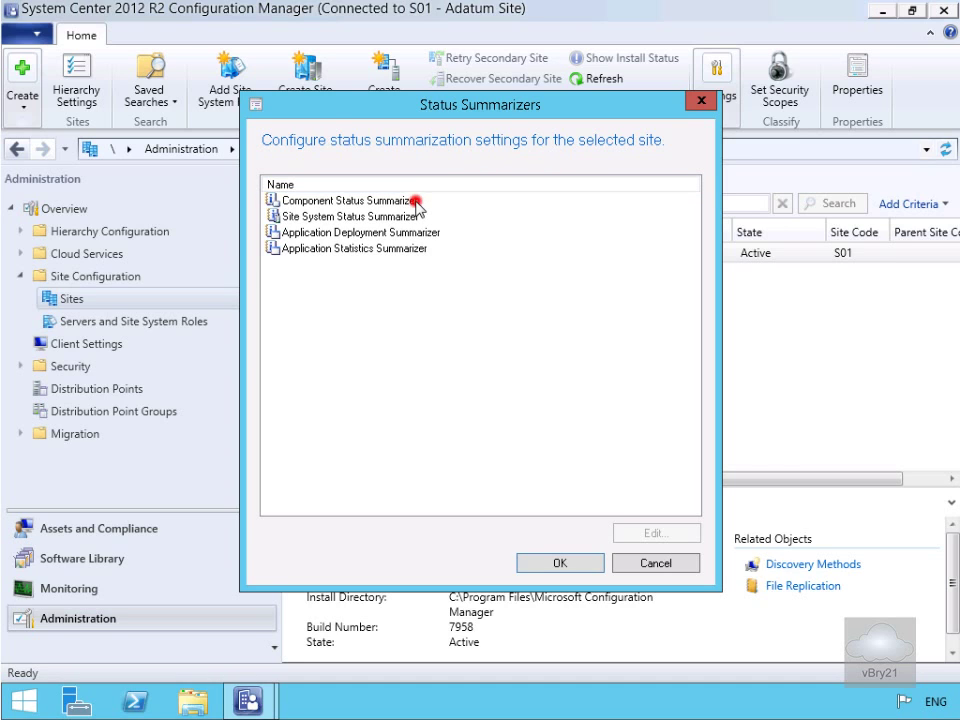
{"action": "left_click", "coordinate": [350, 200]}
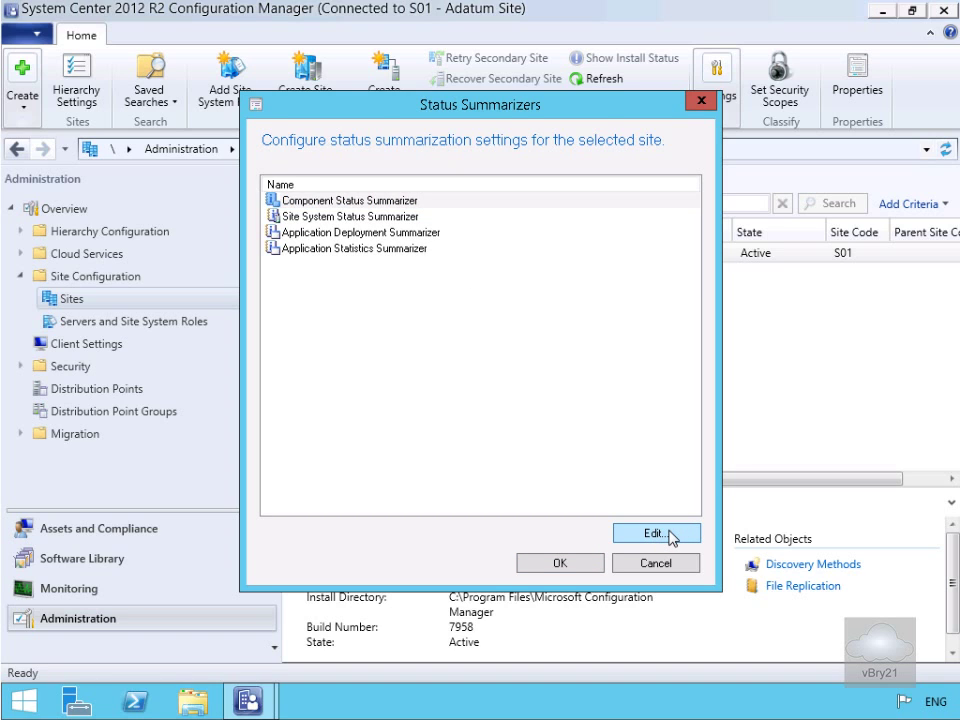
Step: Edit the Component Status Summarizer to open its properties
{"action": "left_click", "coordinate": [655, 532]}
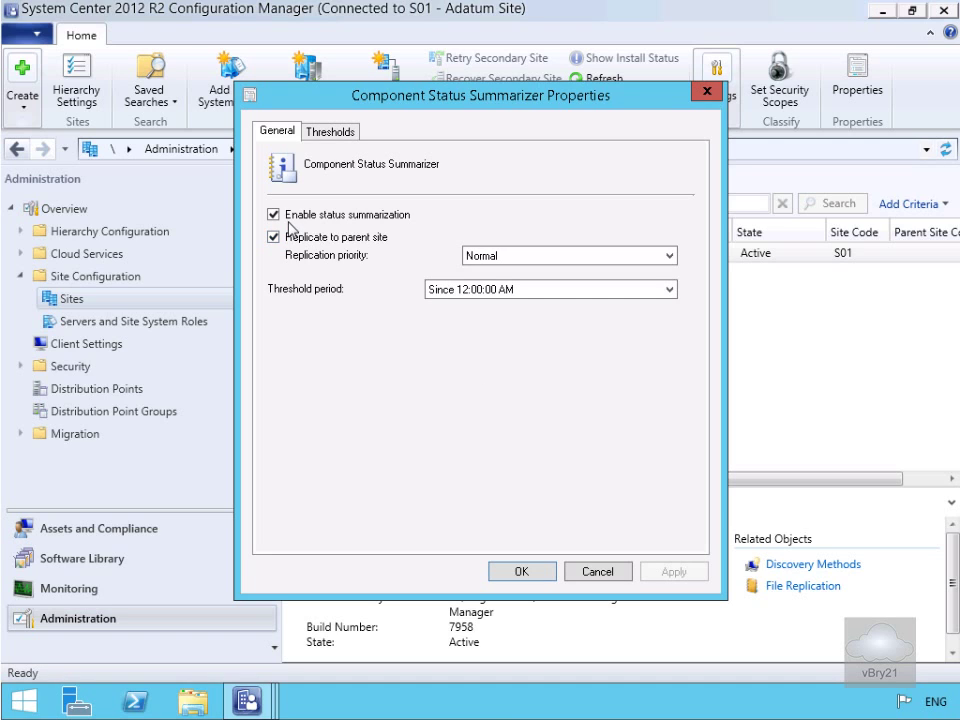
{"action": "mouse_move", "coordinate": [332, 230]}
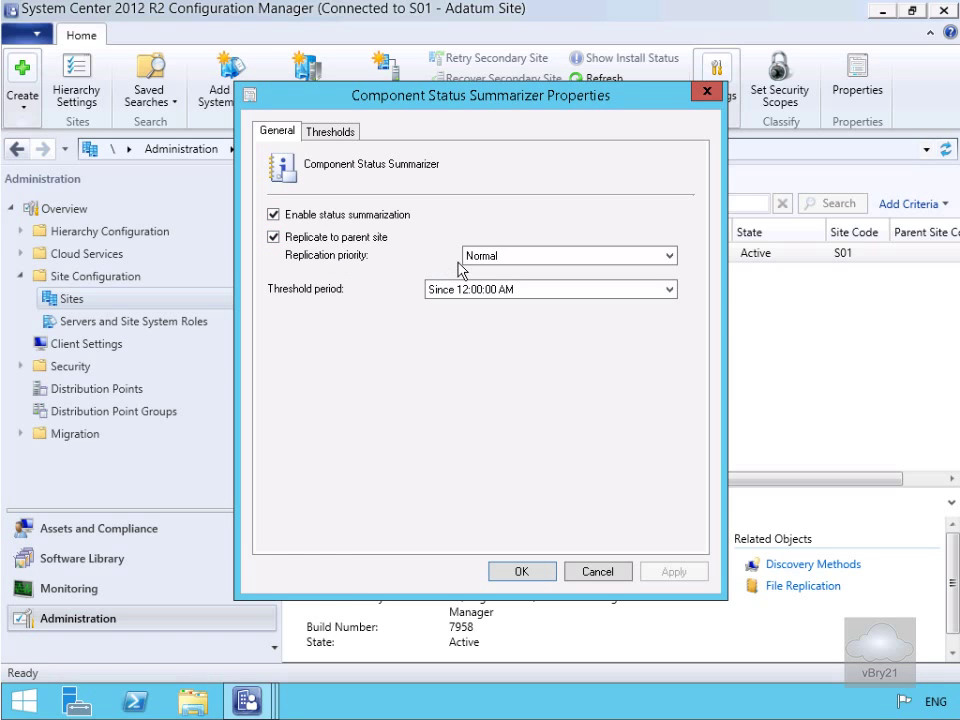
{"action": "mouse_move", "coordinate": [463, 309]}
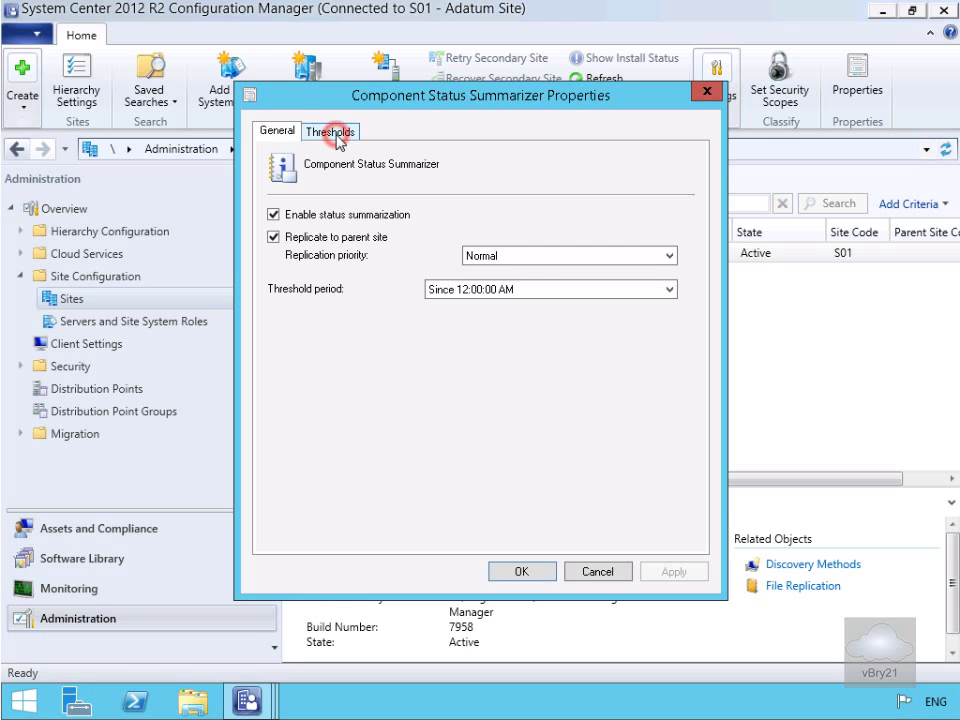
Step: View error status message thresholds and select the SMS_AD_SYSTEM_DISCOVERY component
{"action": "left_click", "coordinate": [329, 131]}
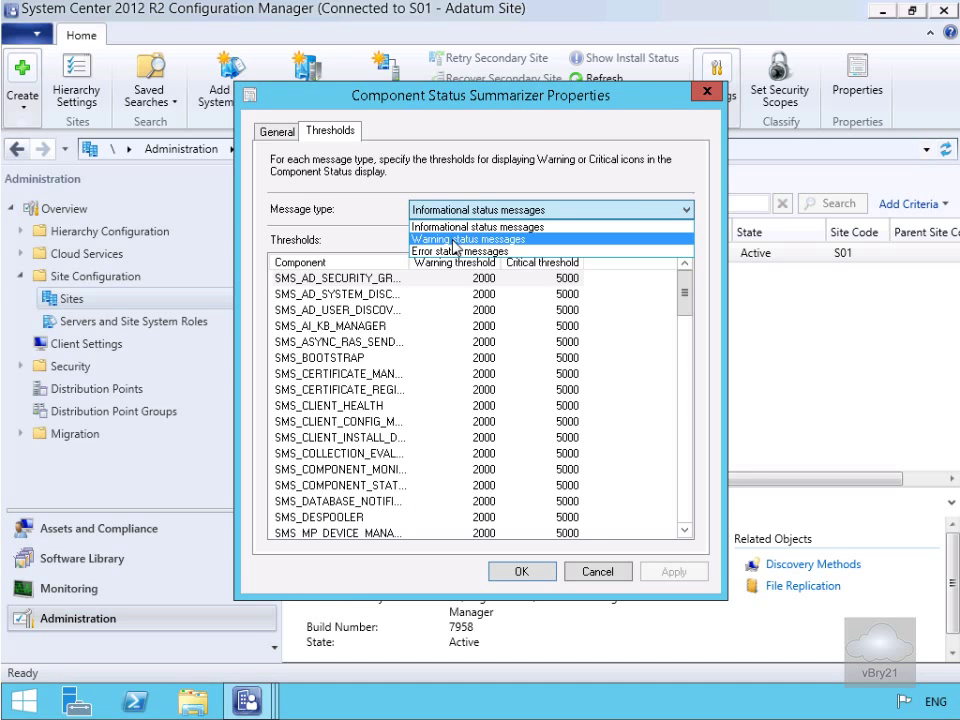
{"action": "mouse_move", "coordinate": [461, 252]}
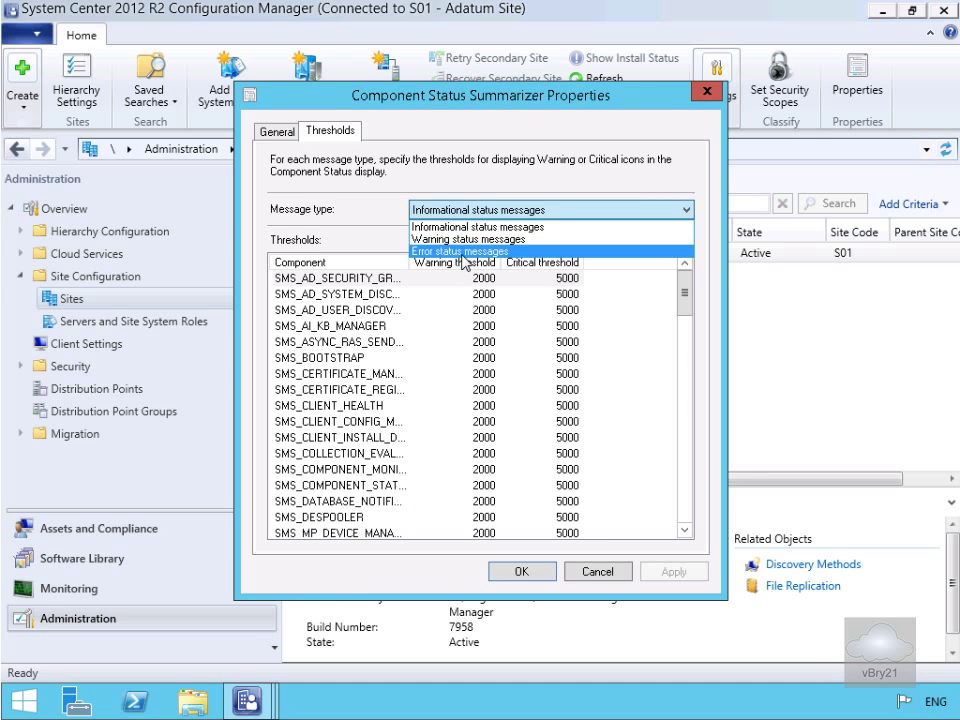
{"action": "left_click", "coordinate": [460, 251]}
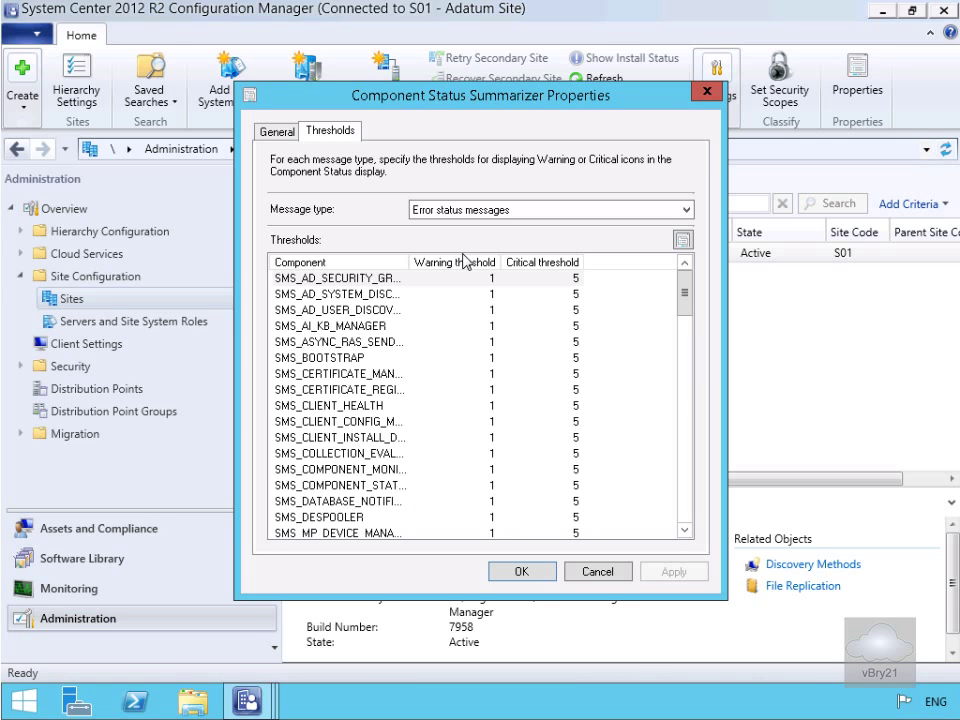
{"action": "mouse_move", "coordinate": [383, 305]}
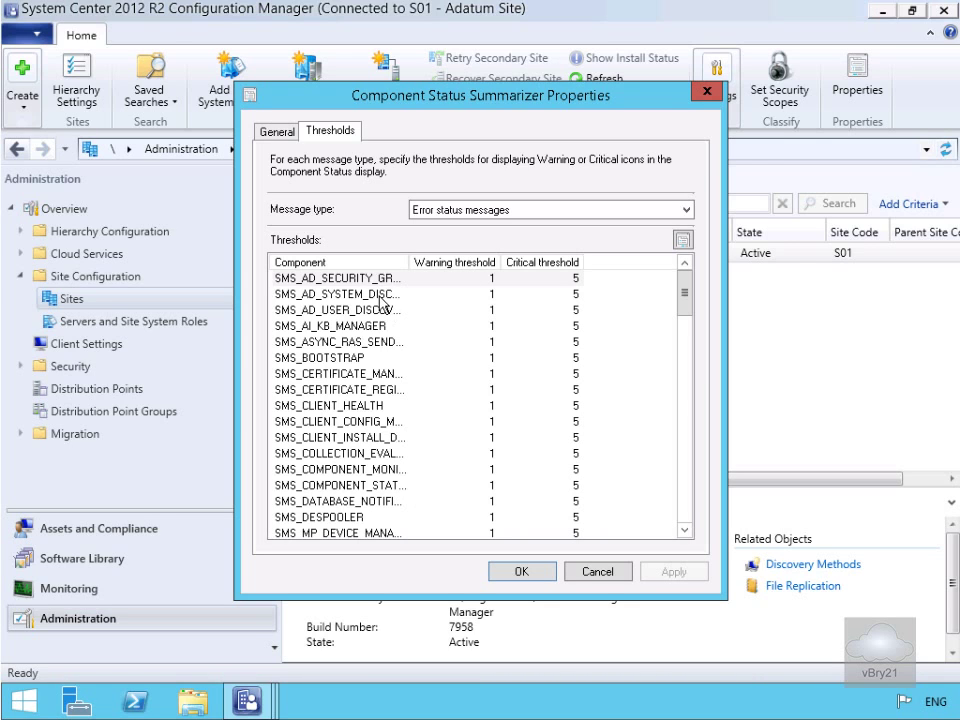
{"action": "left_click", "coordinate": [340, 293]}
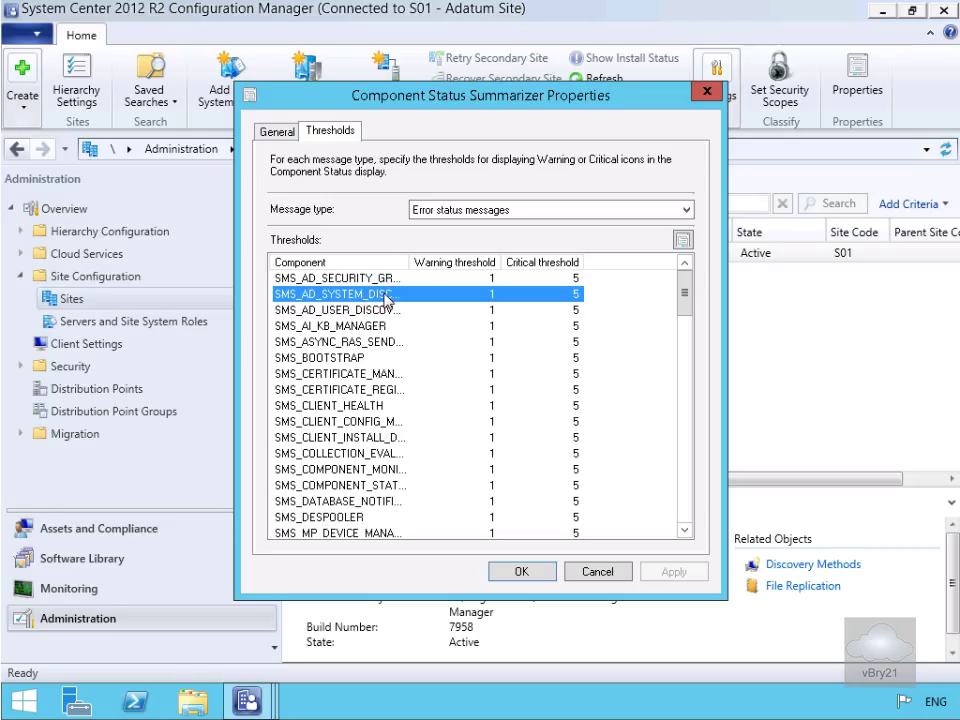
{"action": "mouse_move", "coordinate": [395, 298]}
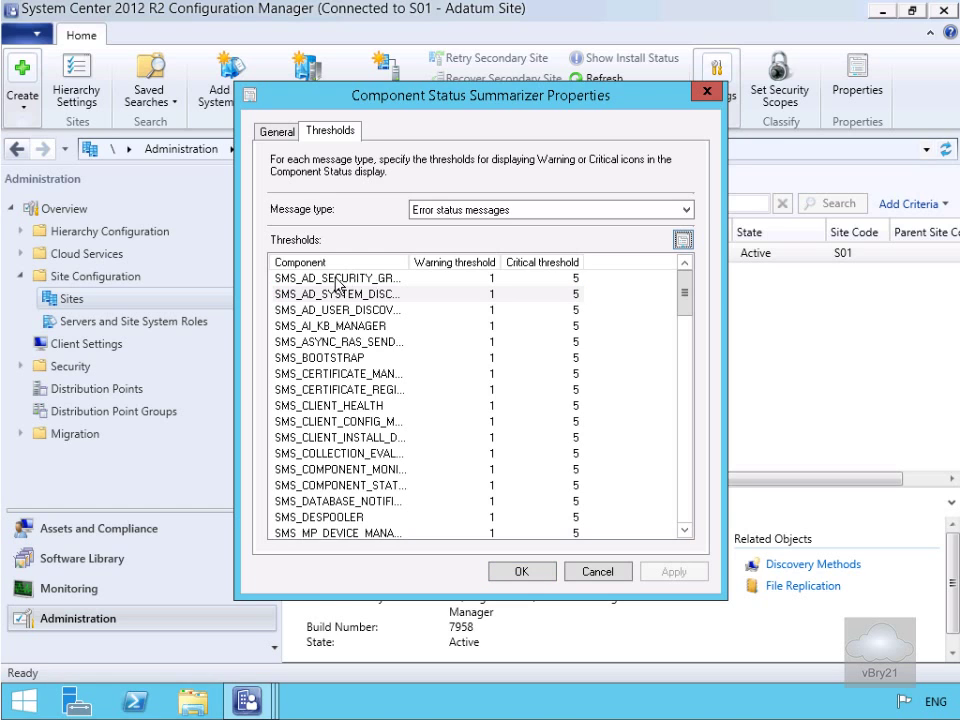
Step: Set the SMS_AD_SYSTEM_DISCOVERY error warning threshold to 2 and close the summarizer dialogs
{"action": "double_click", "coordinate": [337, 293]}
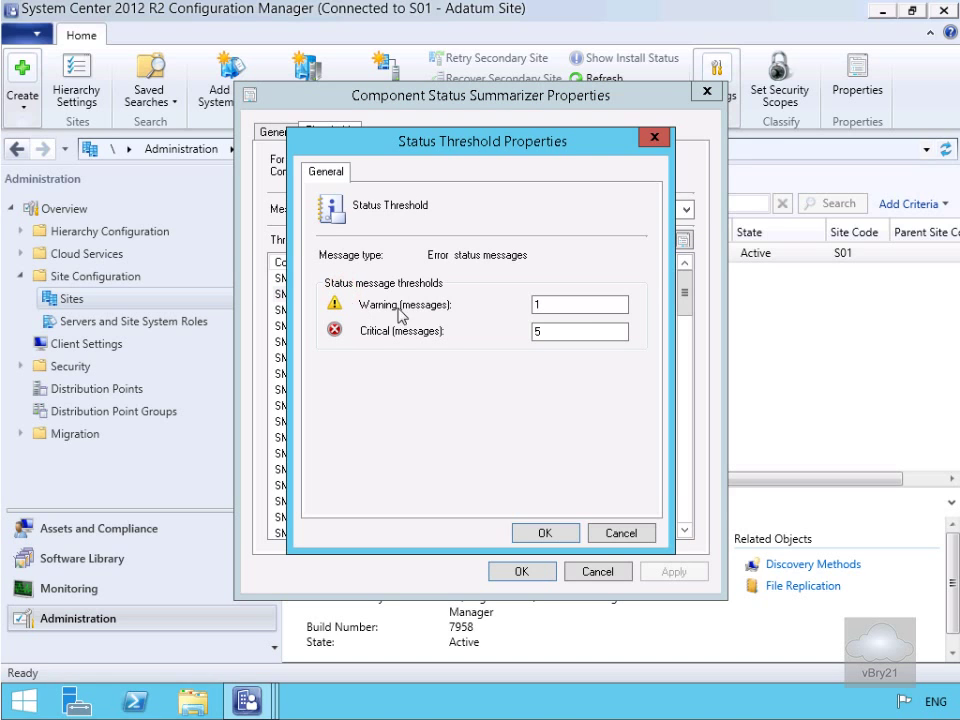
{"action": "left_click", "coordinate": [580, 305]}
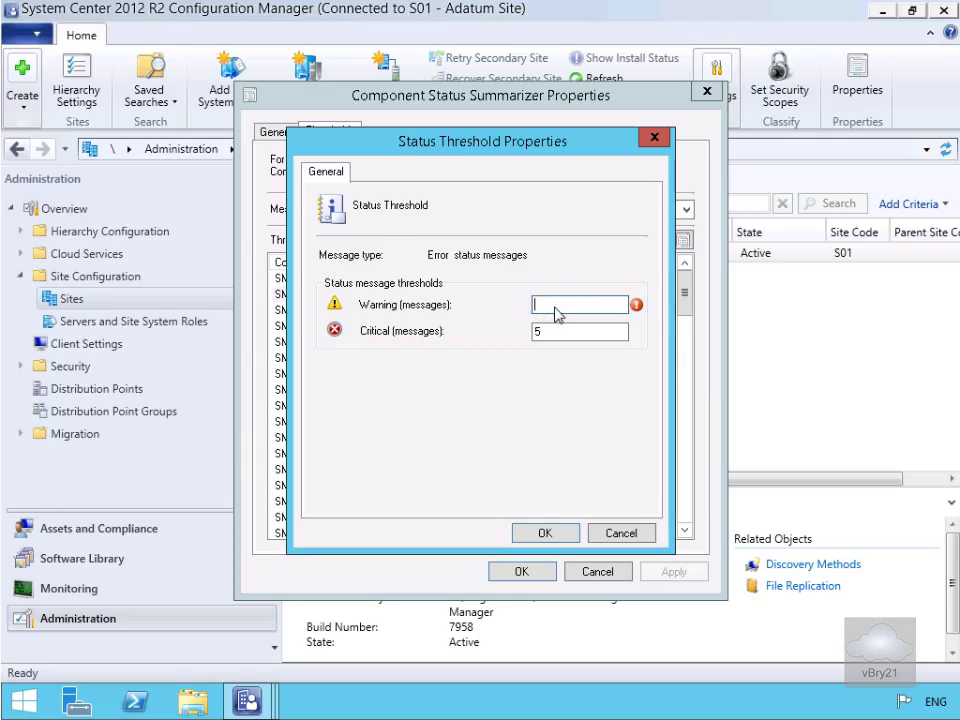
{"action": "type", "text": "2"}
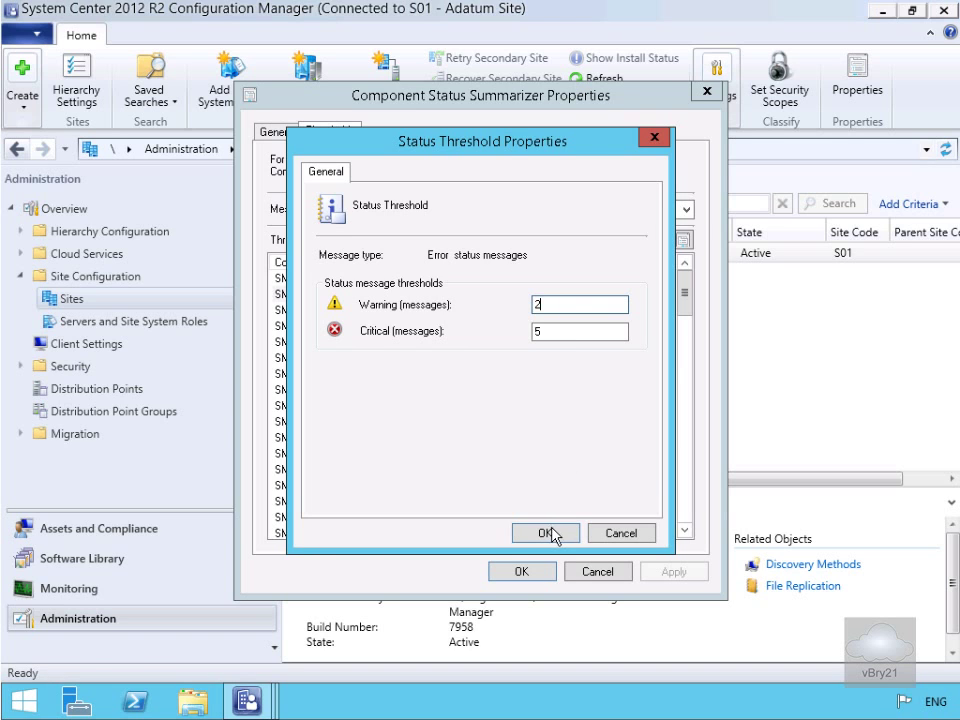
{"action": "left_click", "coordinate": [545, 533]}
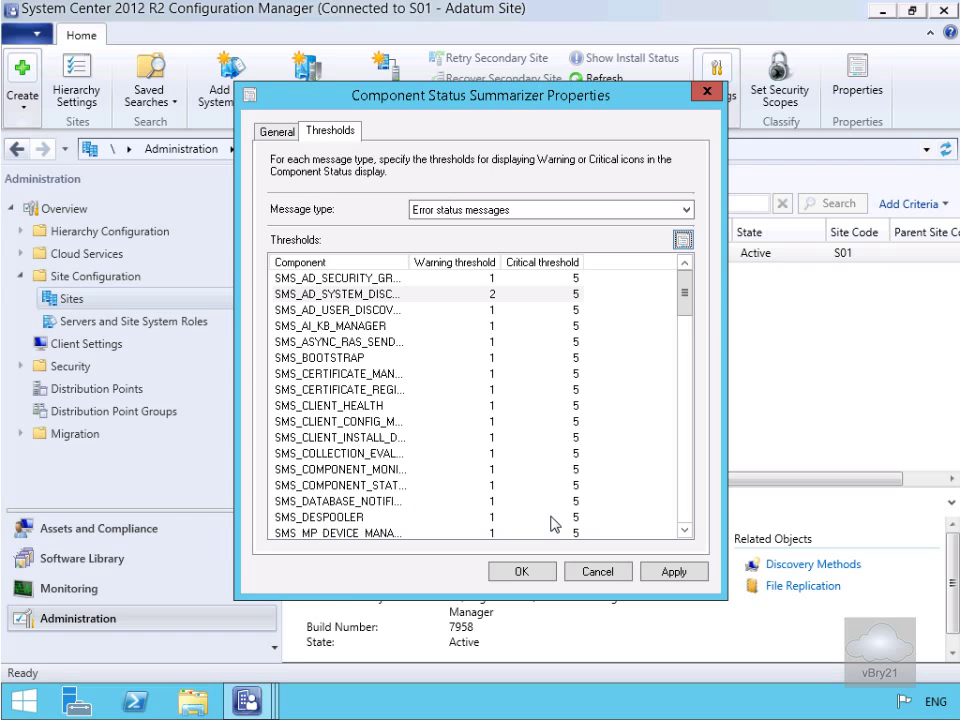
{"action": "mouse_move", "coordinate": [558, 561]}
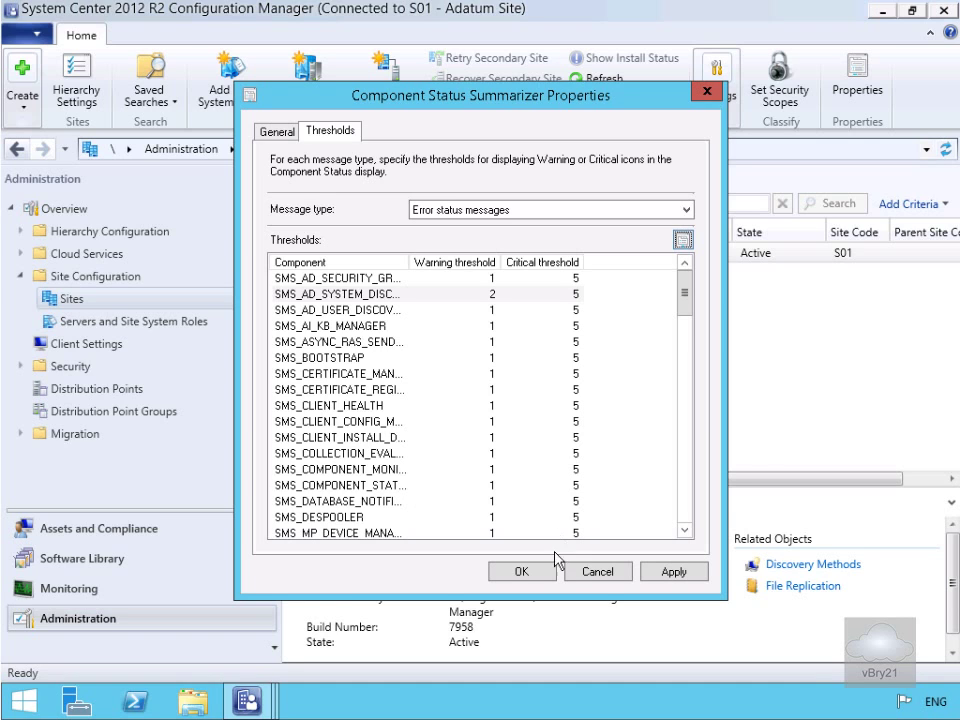
{"action": "left_click", "coordinate": [521, 571]}
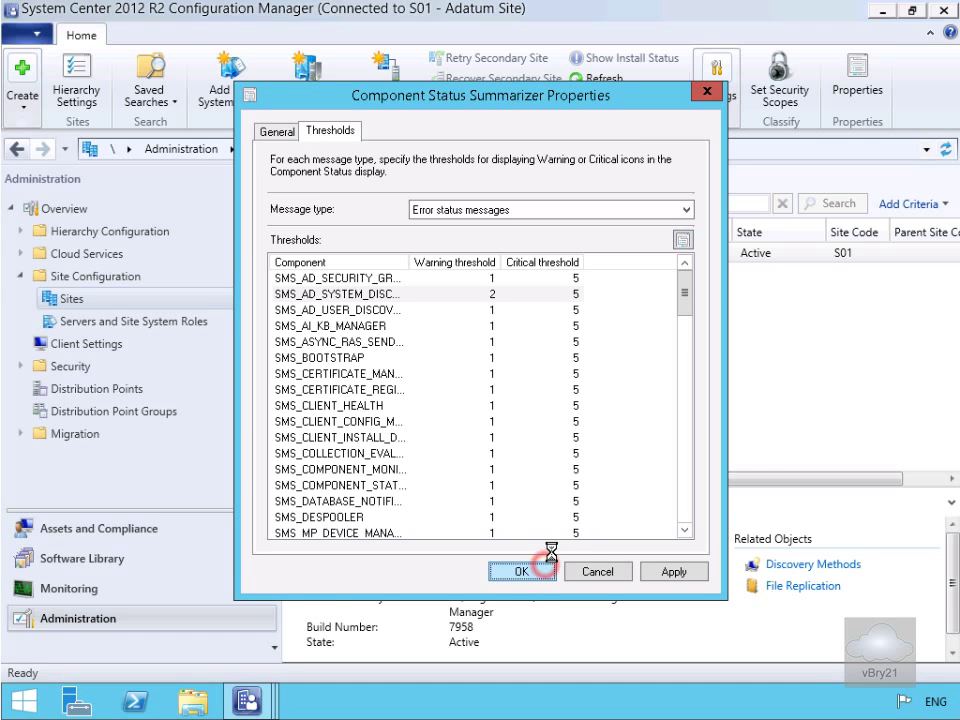
{"action": "left_click", "coordinate": [518, 571]}
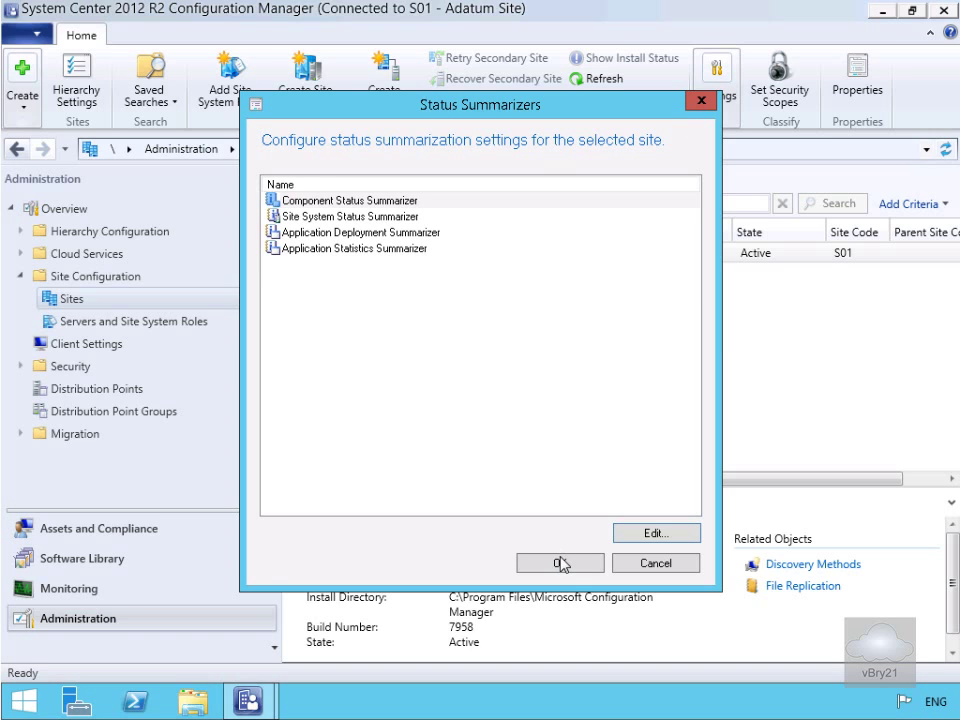
{"action": "left_click", "coordinate": [560, 562]}
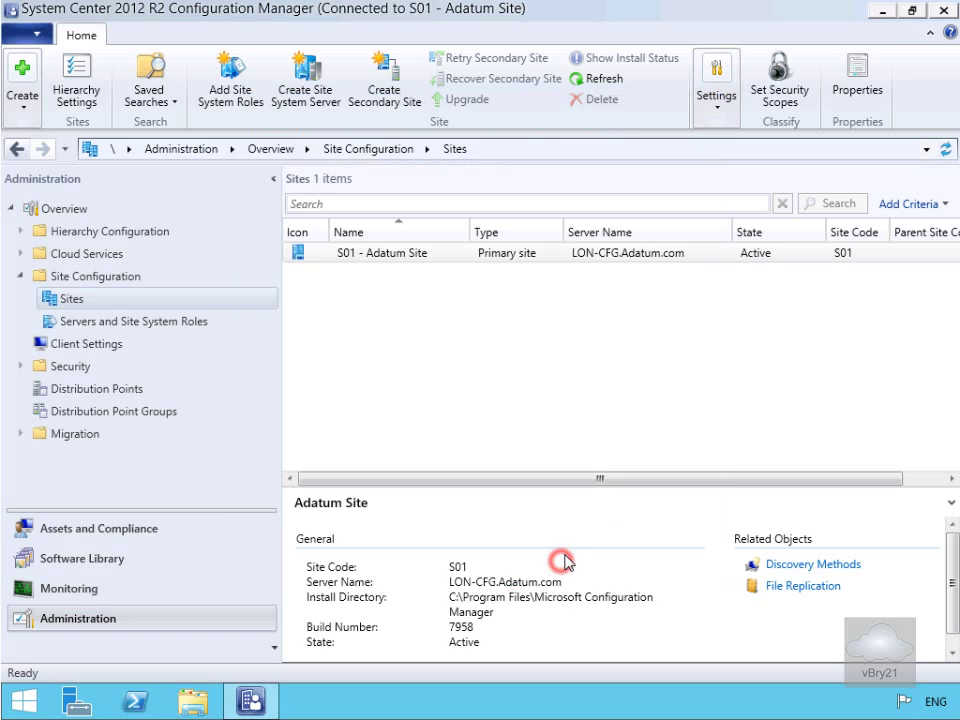
Step: Select the S01 - Adatum Site and bring up its context menu
{"action": "left_click", "coordinate": [380, 252]}
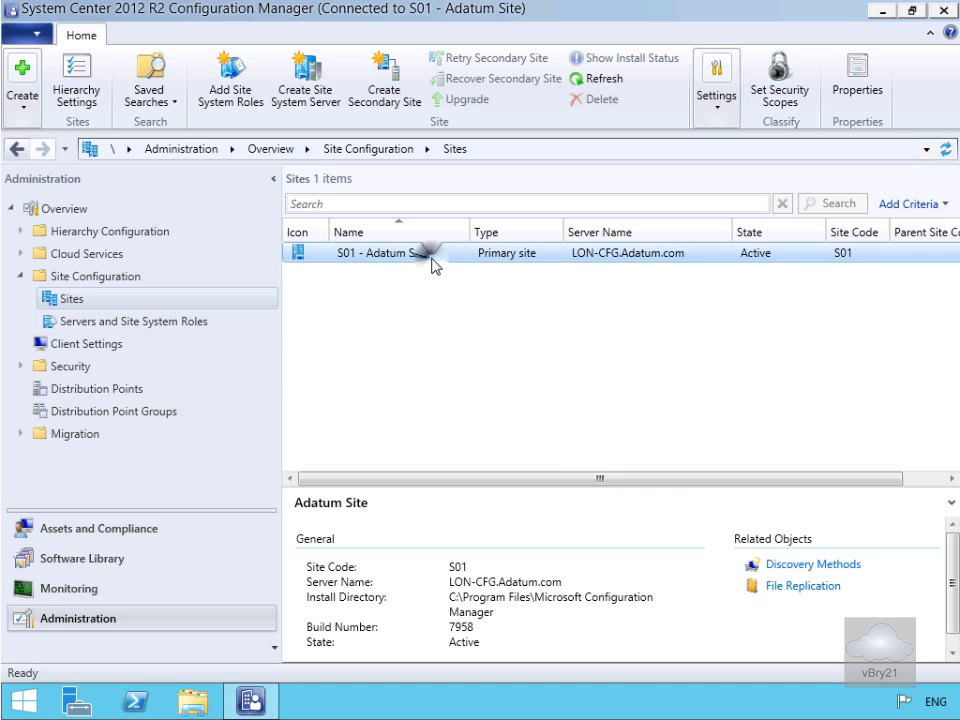
{"action": "right_click", "coordinate": [383, 252]}
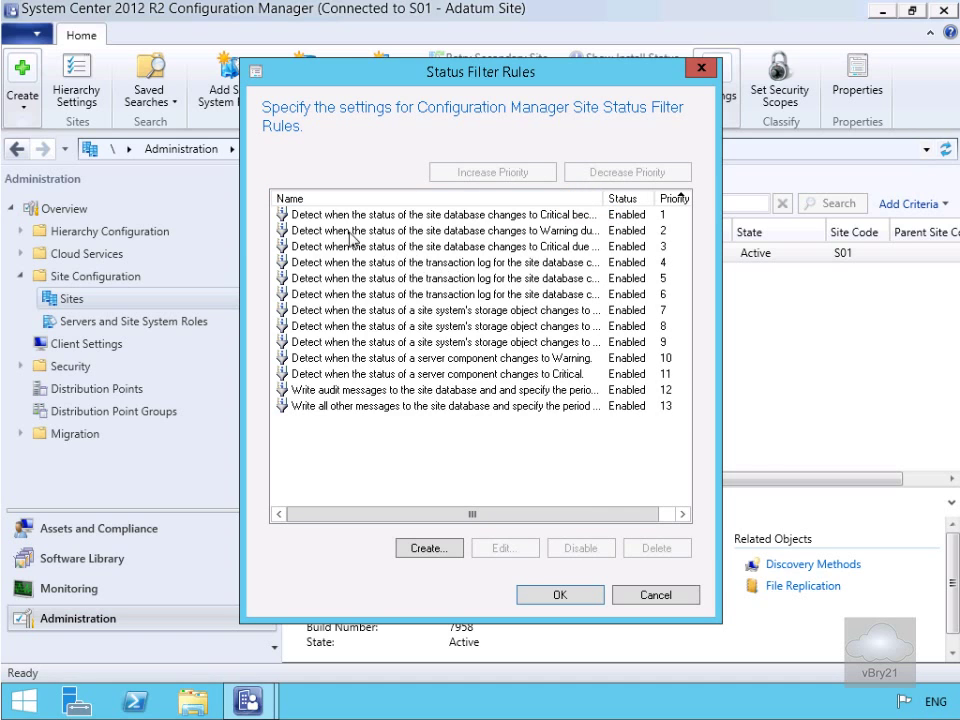
{"action": "mouse_move", "coordinate": [330, 227]}
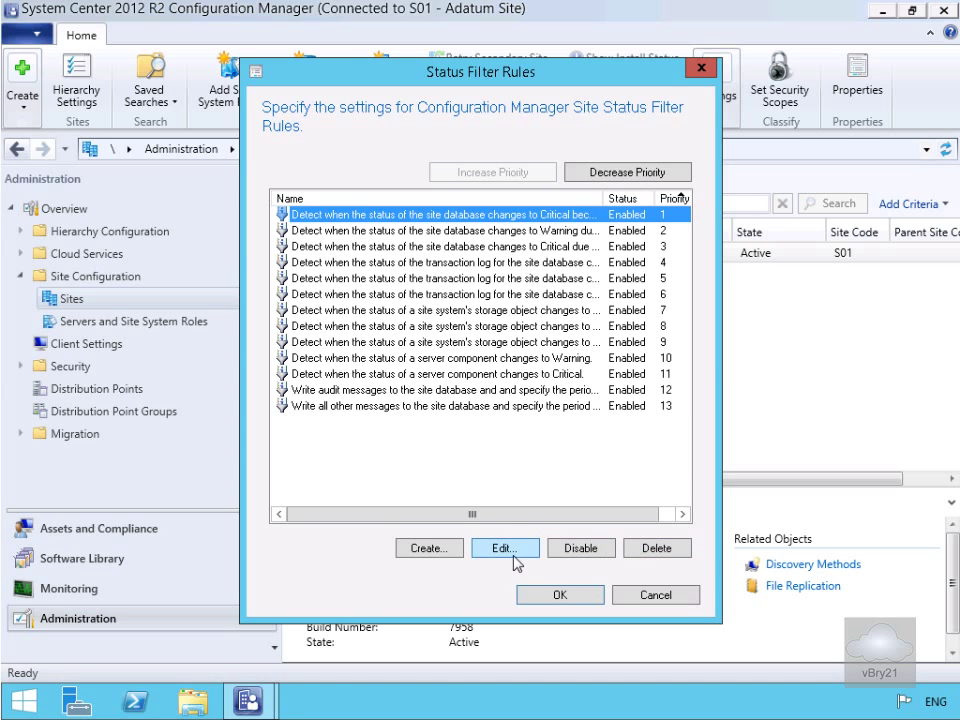
{"action": "left_click", "coordinate": [504, 547]}
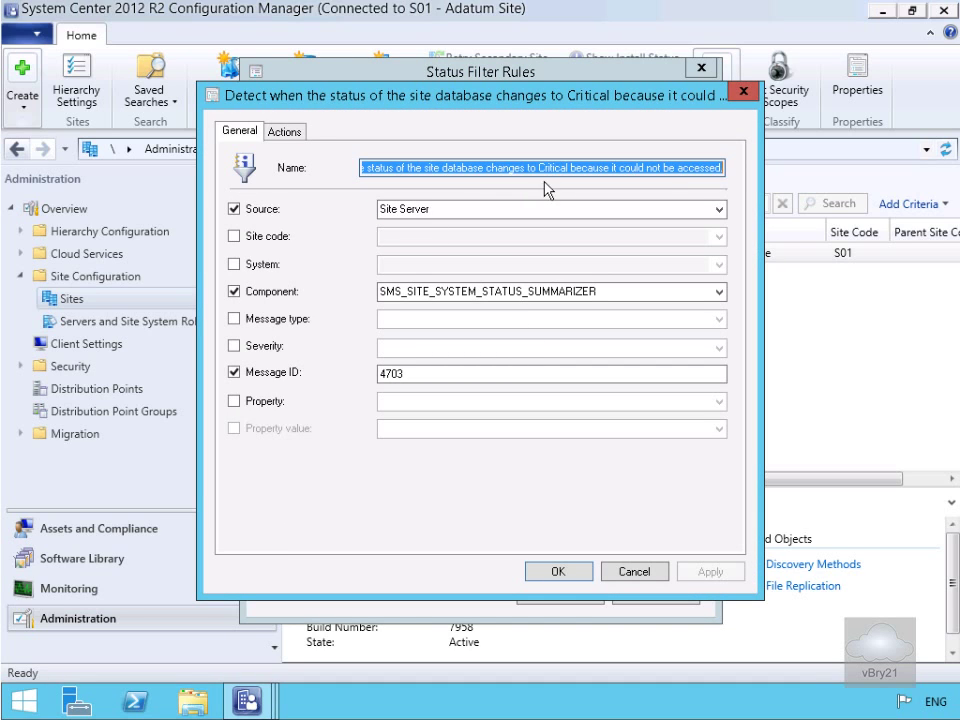
{"action": "mouse_move", "coordinate": [387, 261]}
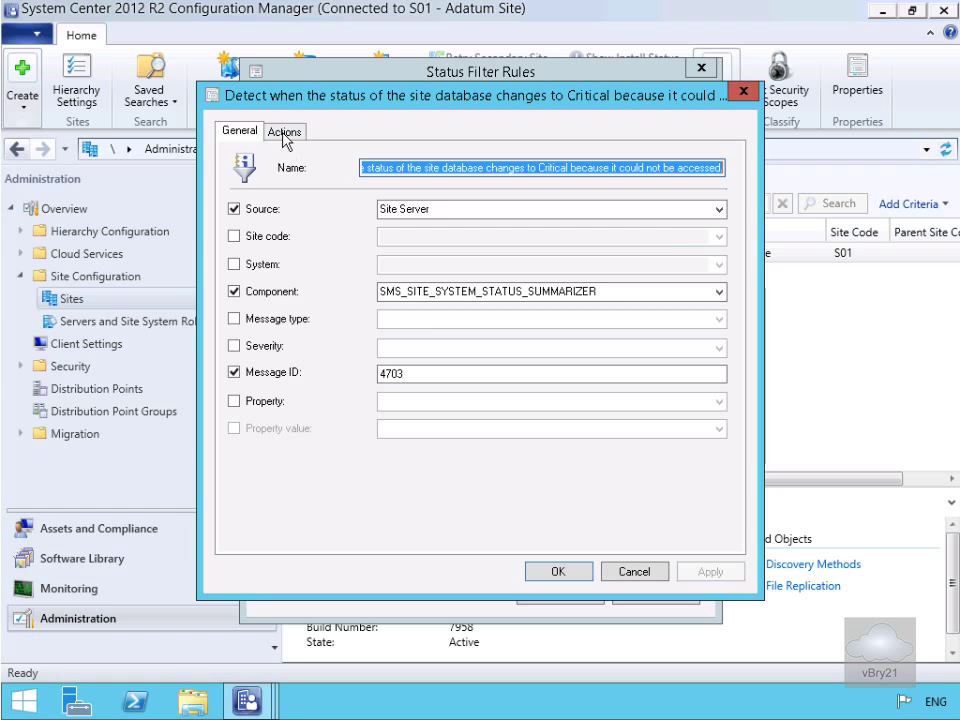
{"action": "left_click", "coordinate": [285, 130]}
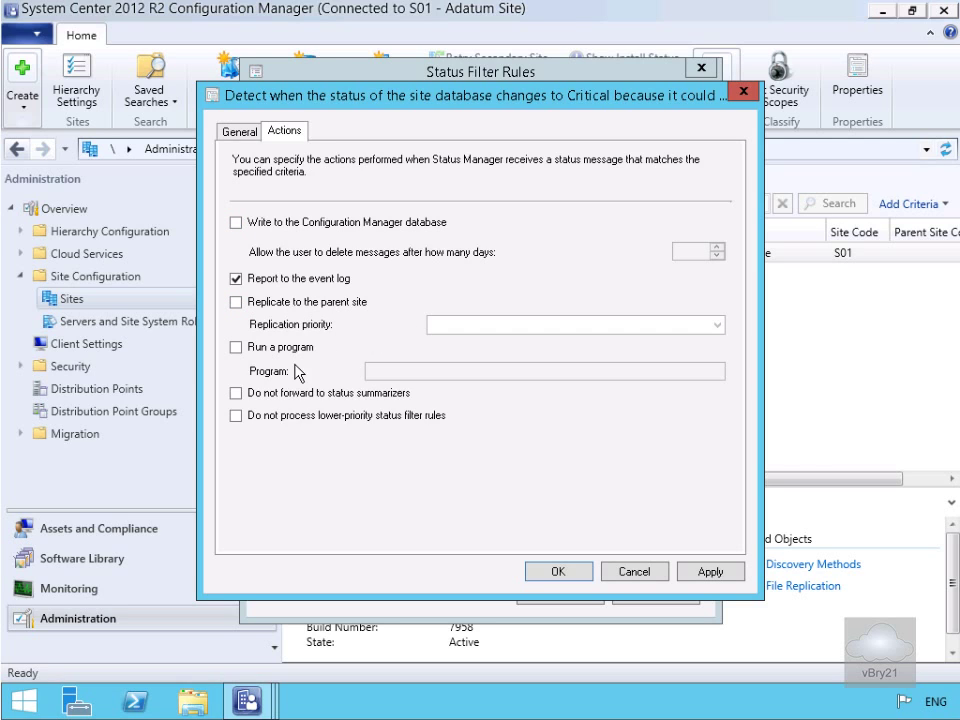
{"action": "mouse_move", "coordinate": [305, 418]}
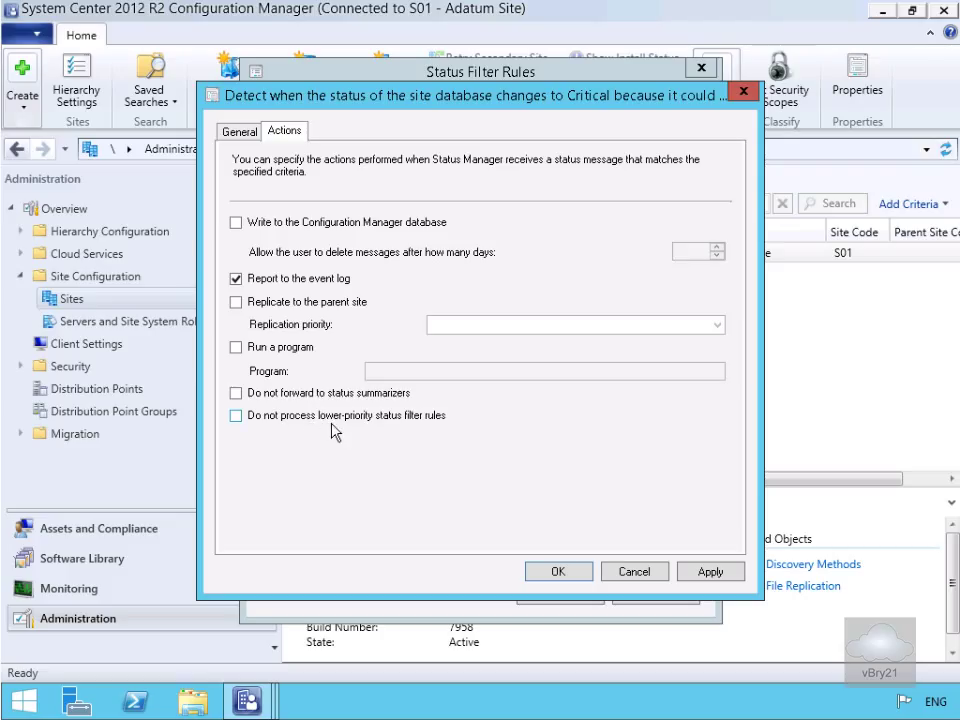
{"action": "mouse_move", "coordinate": [435, 470]}
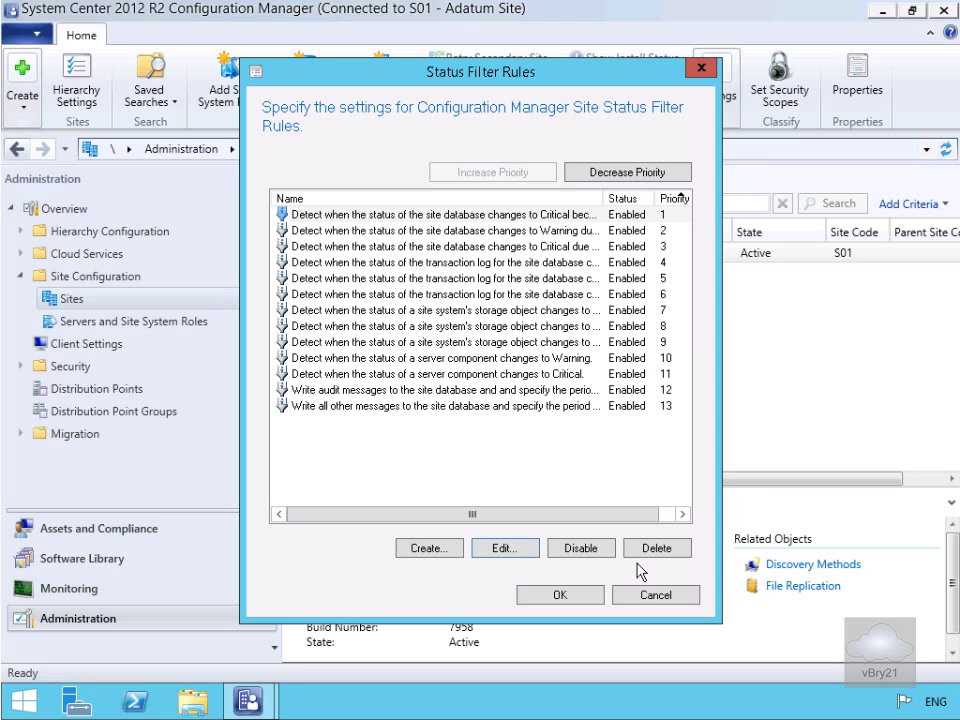
{"action": "mouse_move", "coordinate": [347, 398]}
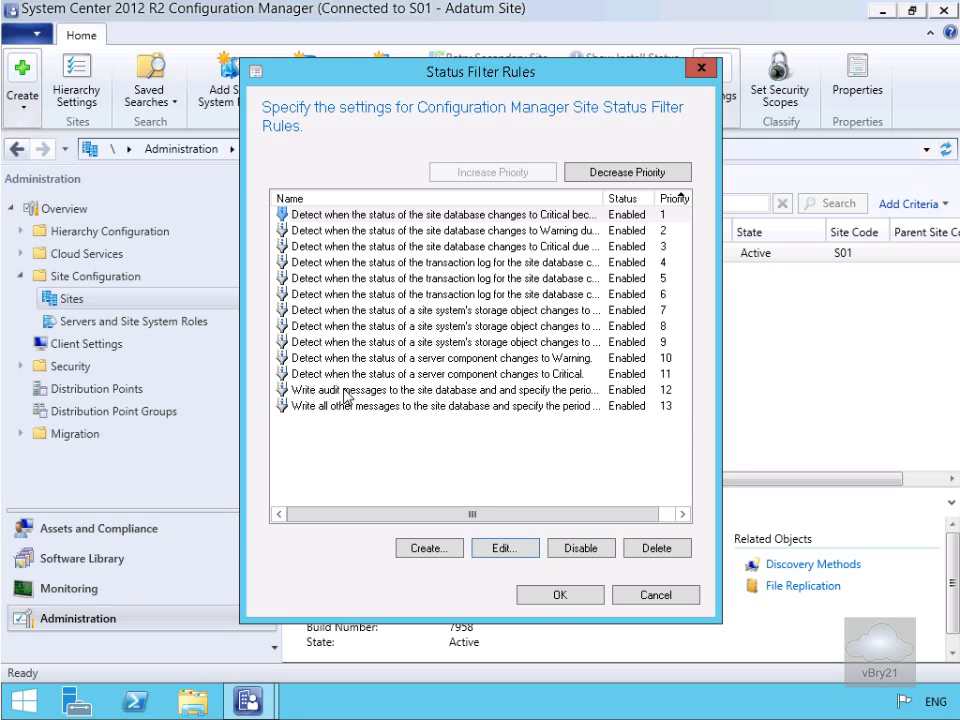
Step: Open the 'Write audit messages' rule, keep Audit as message type, and view Actions
{"action": "left_click", "coordinate": [440, 389]}
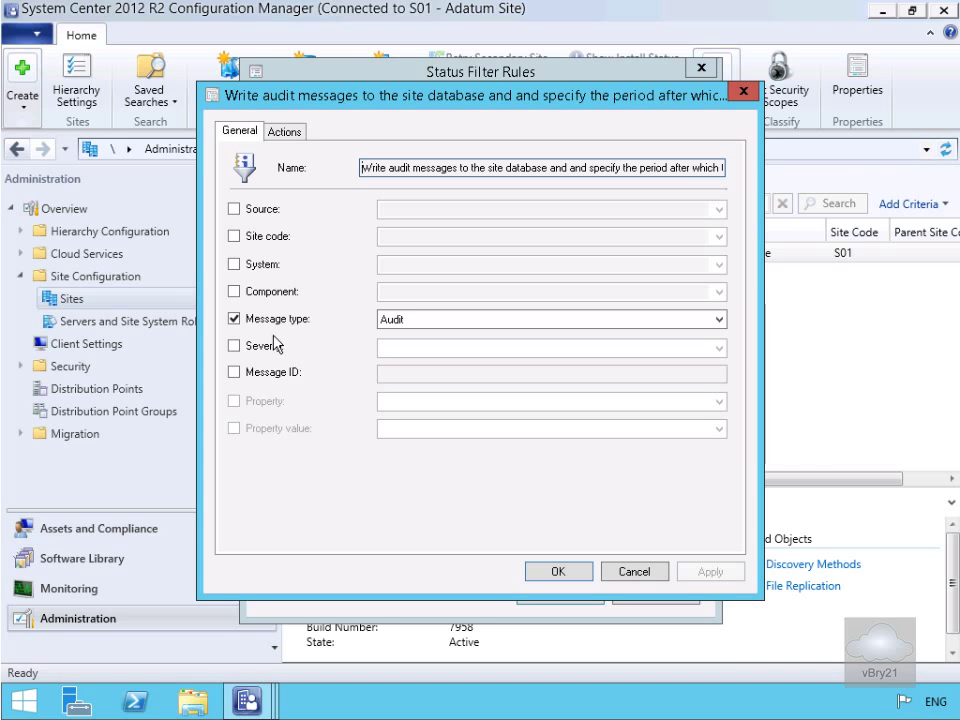
{"action": "left_click", "coordinate": [716, 319]}
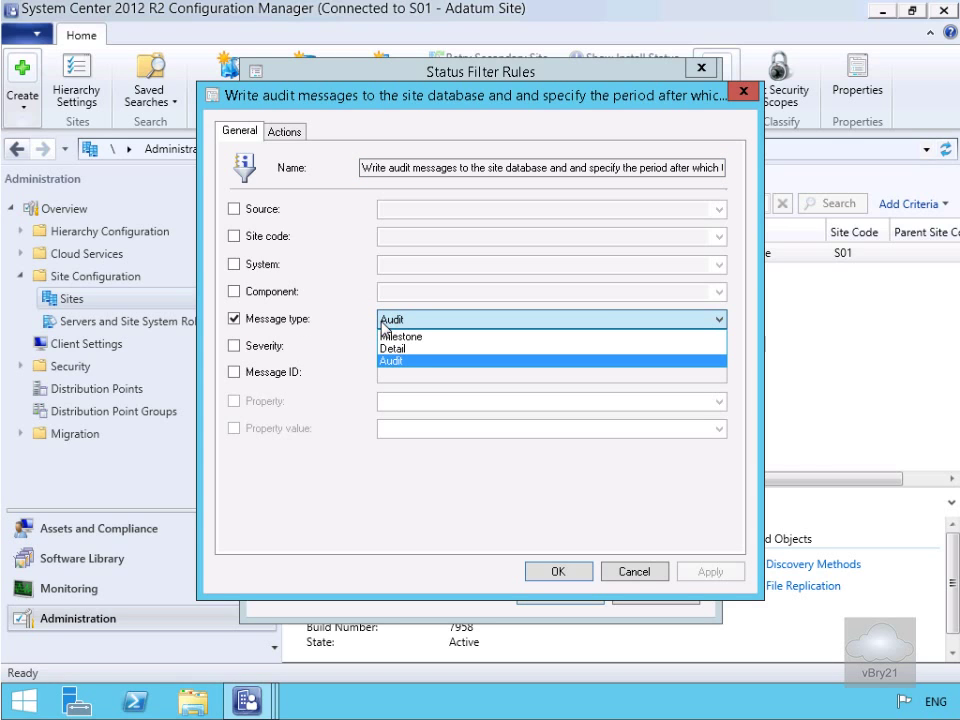
{"action": "left_click", "coordinate": [391, 361]}
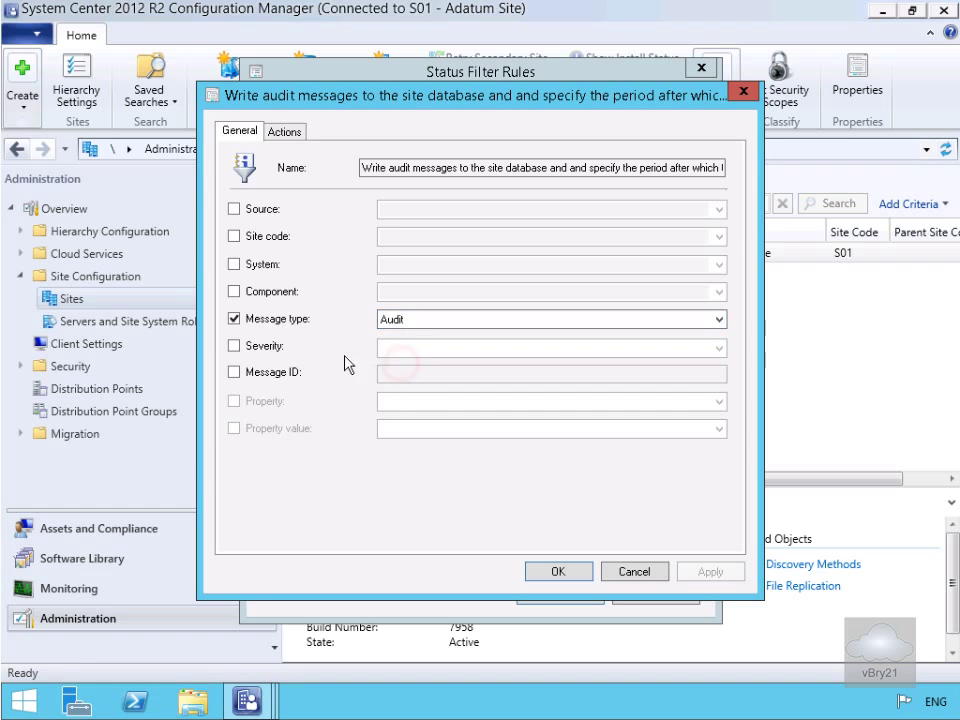
{"action": "mouse_move", "coordinate": [316, 336]}
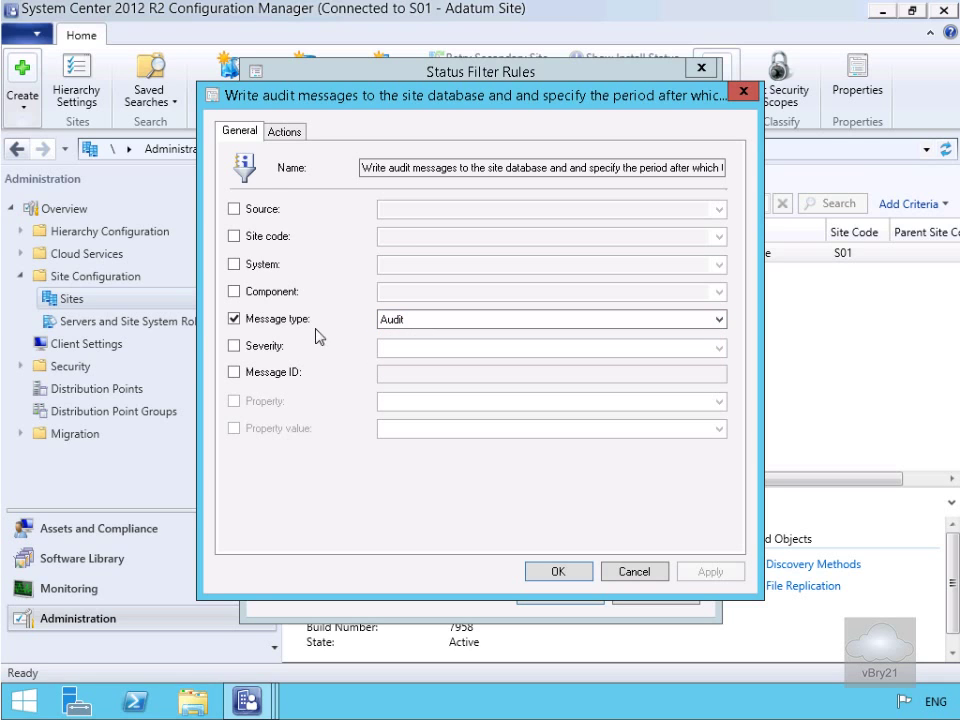
{"action": "left_click", "coordinate": [285, 130]}
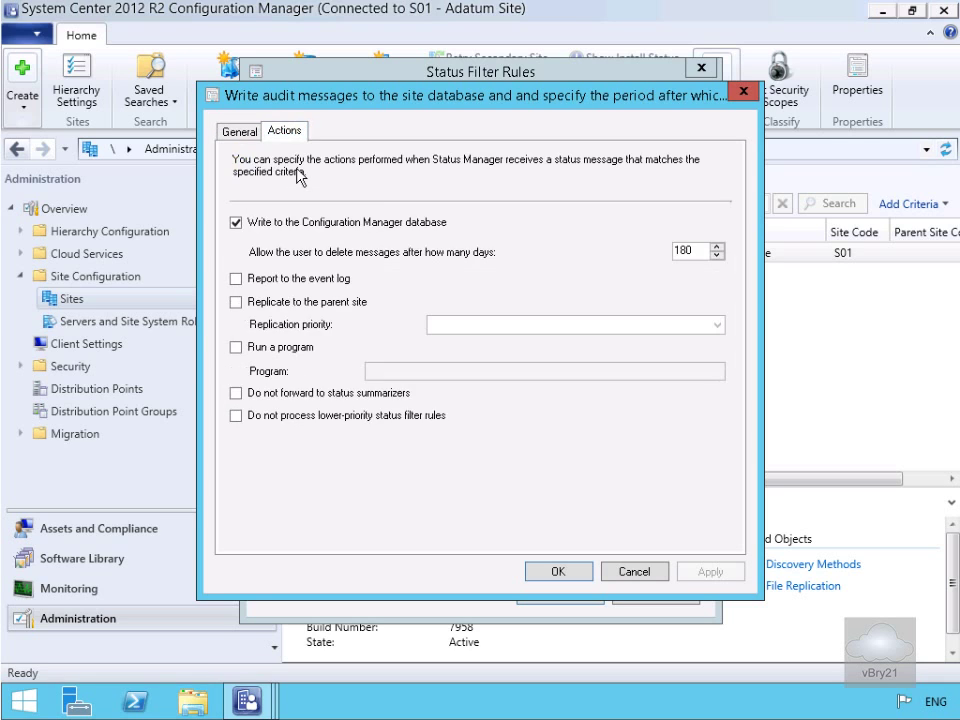
{"action": "mouse_move", "coordinate": [342, 237]}
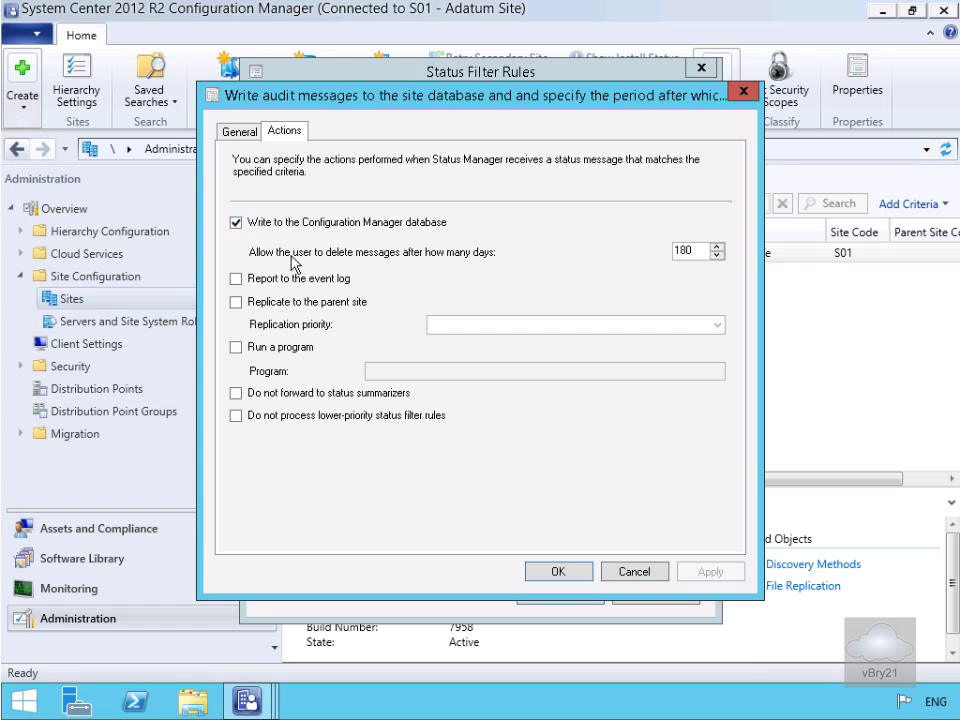
{"action": "mouse_move", "coordinate": [398, 266]}
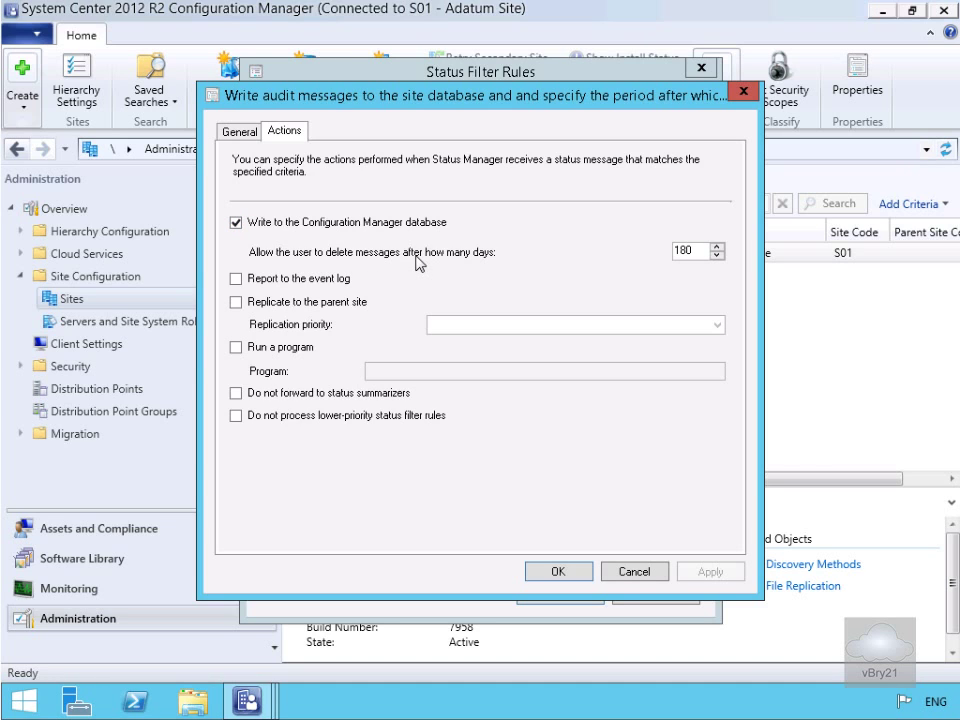
Step: Change audit message deletion from 180 to 365 days and save the rule
{"action": "left_click", "coordinate": [713, 251]}
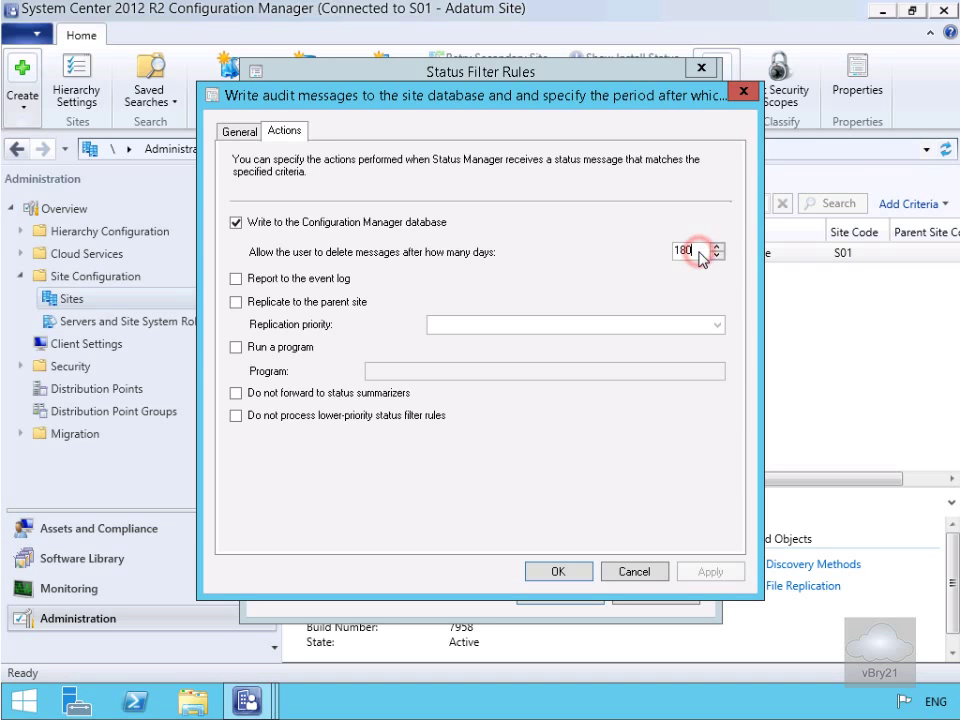
{"action": "left_click", "coordinate": [688, 252]}
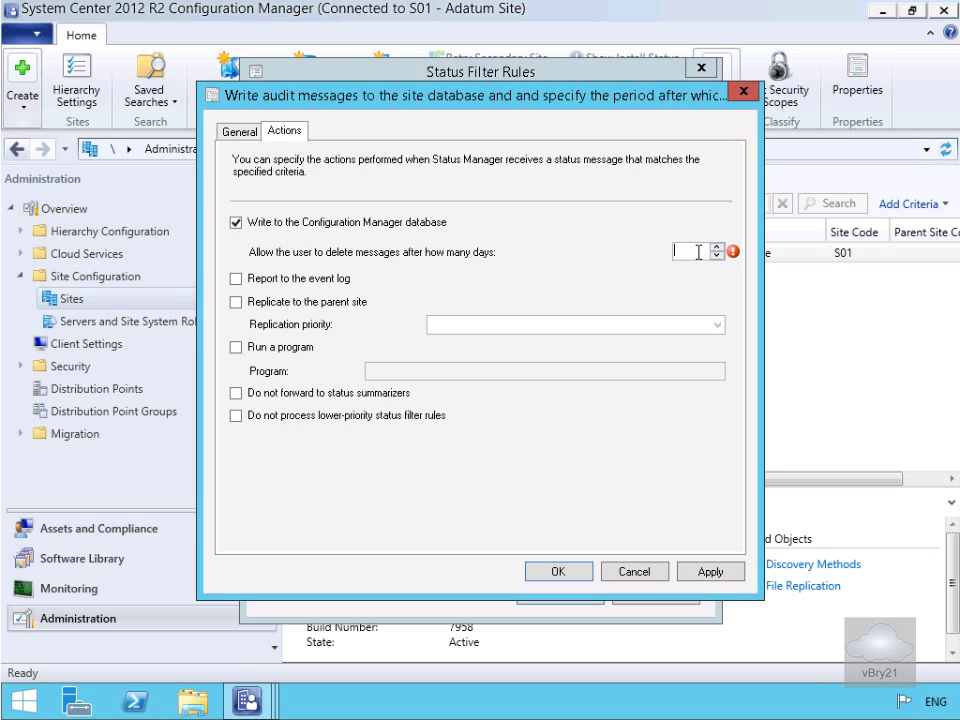
{"action": "type", "text": "365"}
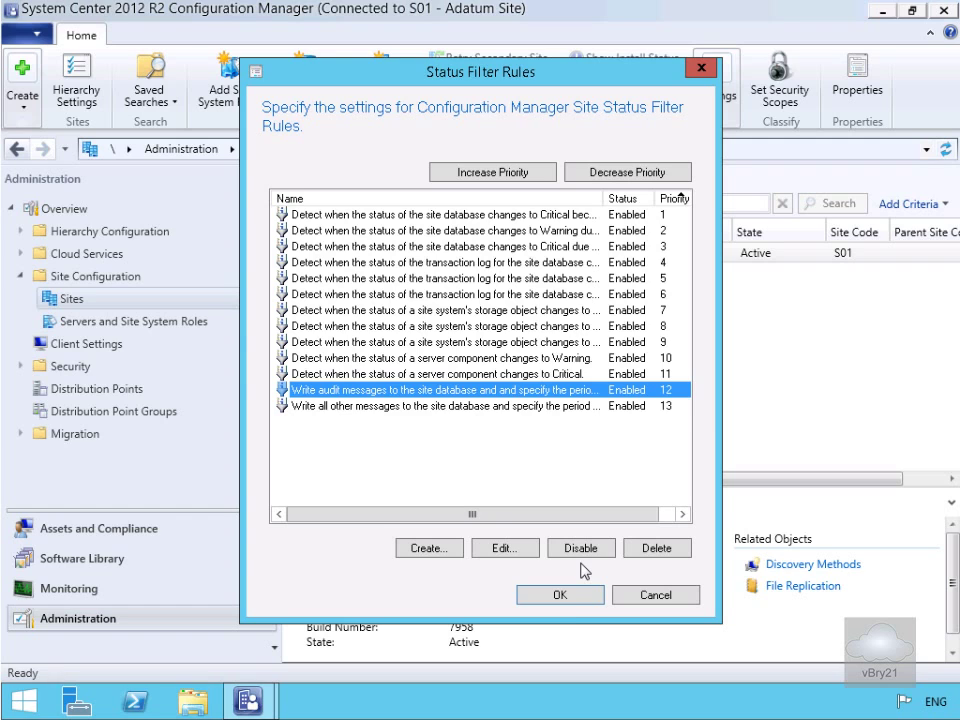
{"action": "left_click", "coordinate": [655, 594]}
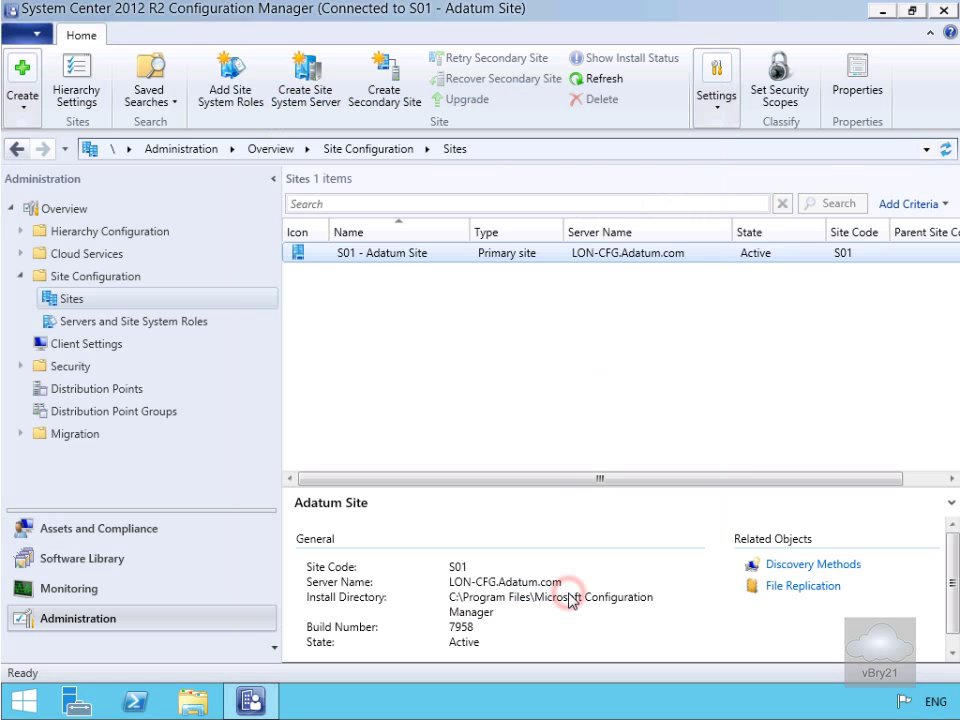